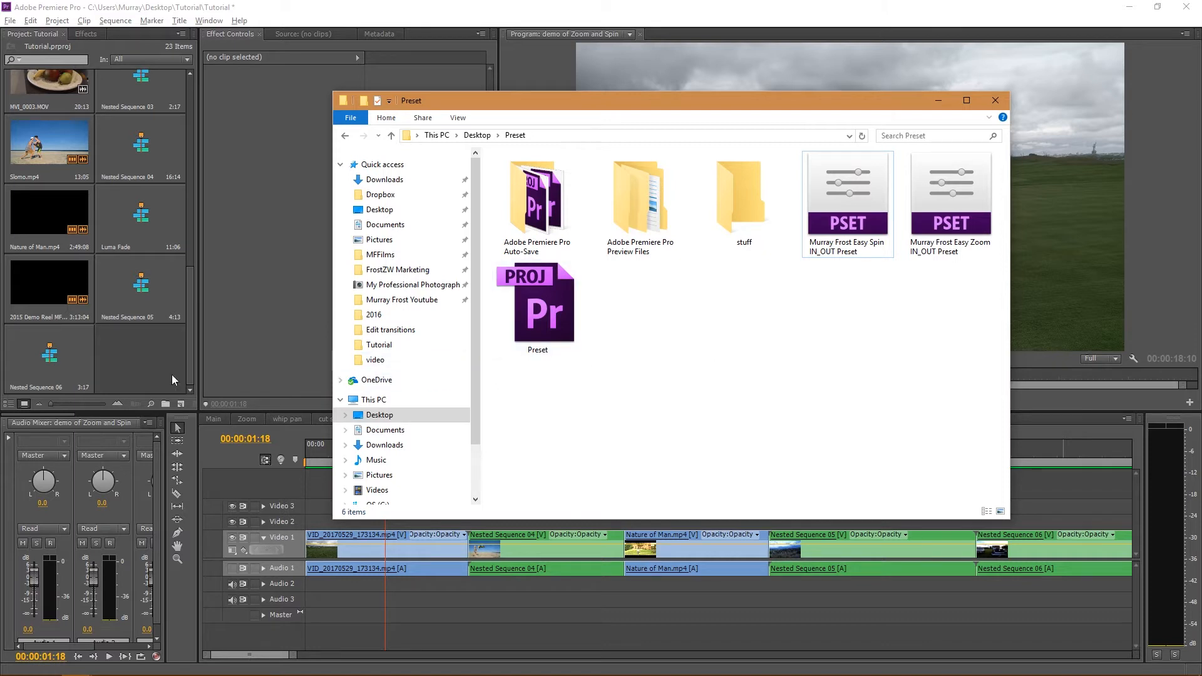
Step: Browse the Preset folder via Import Presets, then cancel, leaving Easy Zoom and Easy Spin bins listed
{"action": "left_click", "coordinate": [996, 100]}
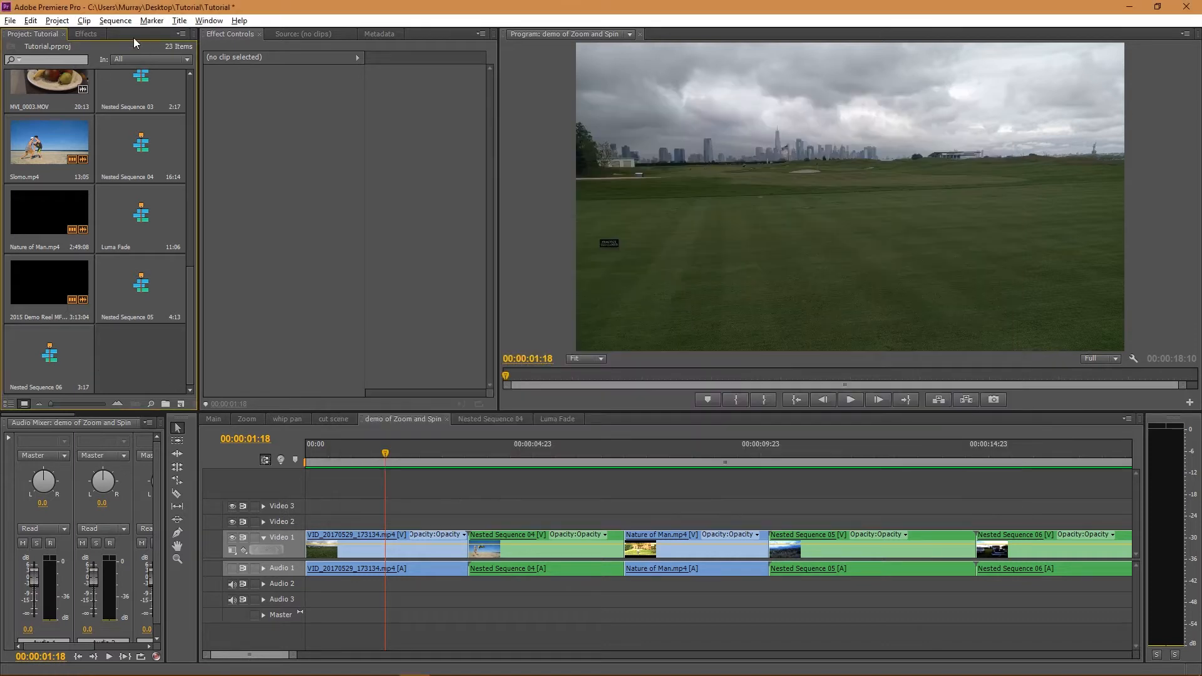
{"action": "left_click", "coordinate": [87, 33]}
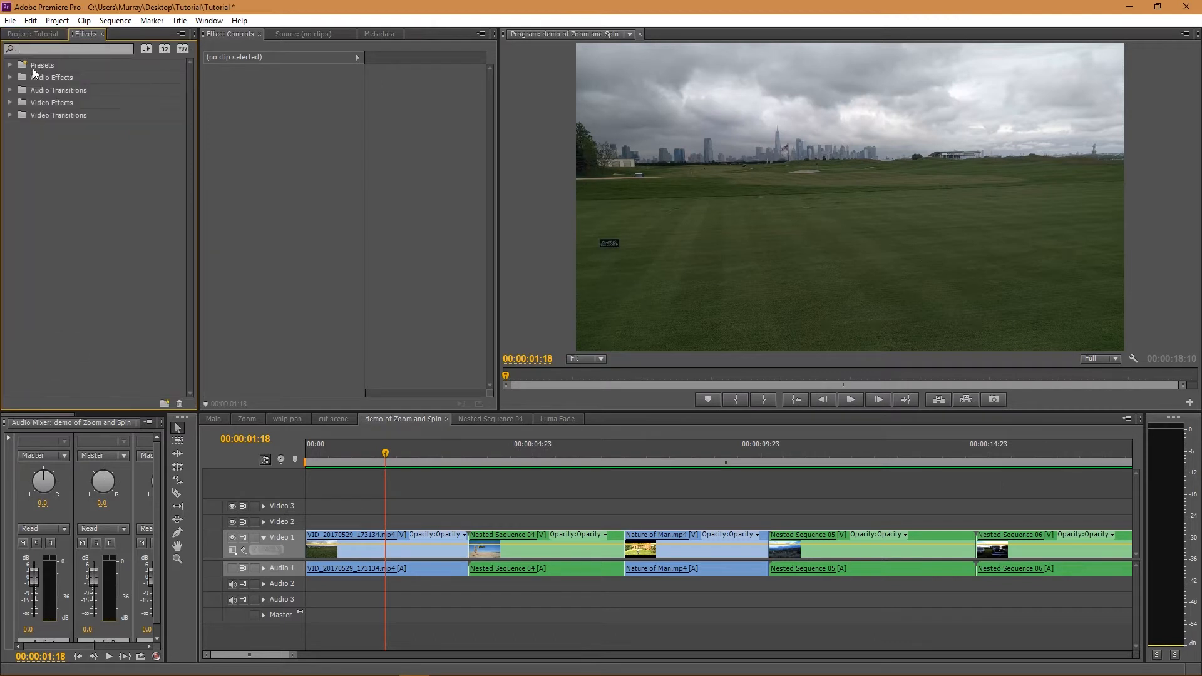
{"action": "right_click", "coordinate": [42, 64]}
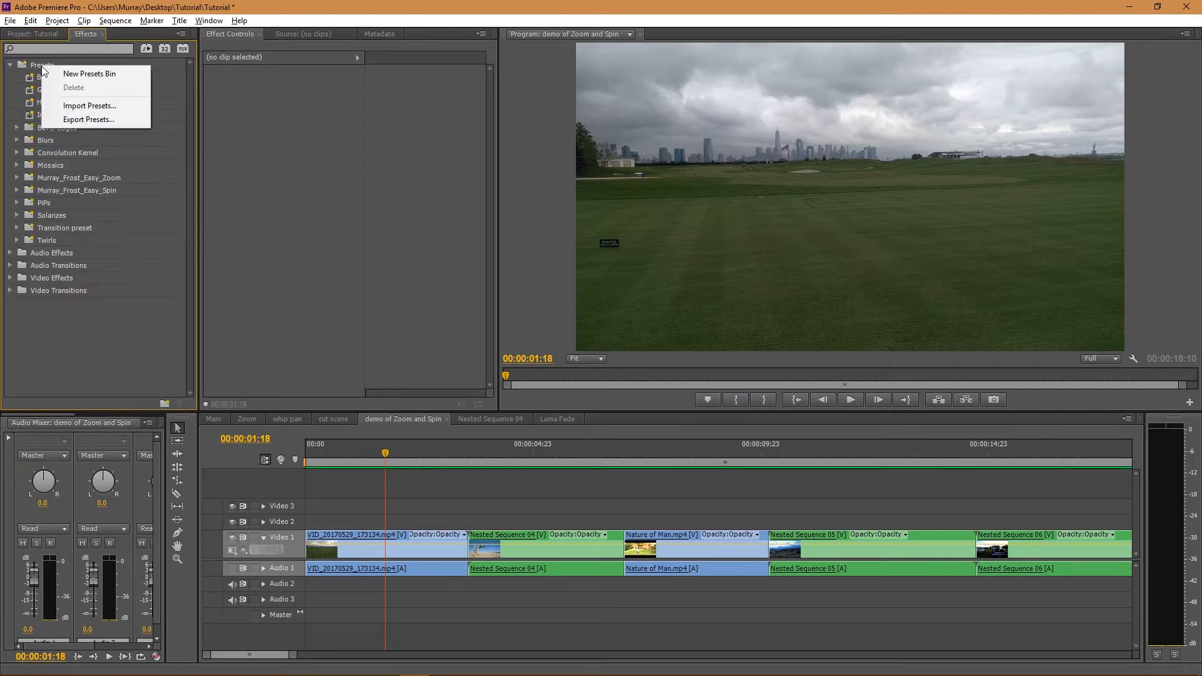
{"action": "left_click", "coordinate": [90, 105]}
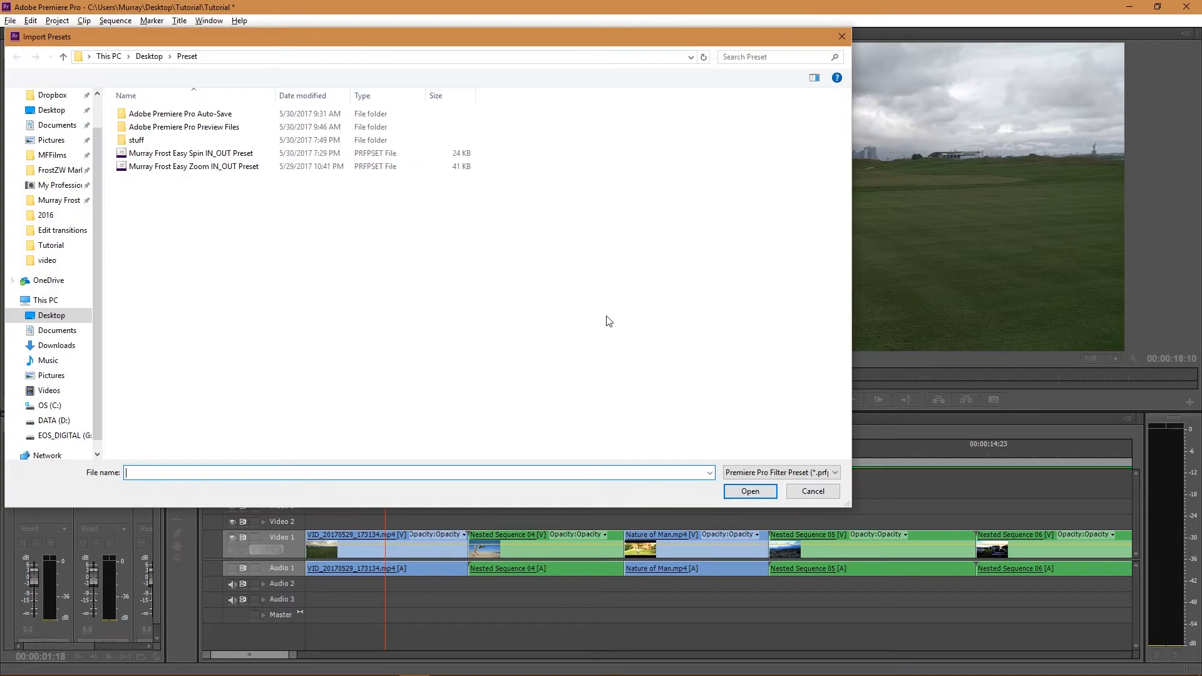
{"action": "left_click", "coordinate": [191, 153]}
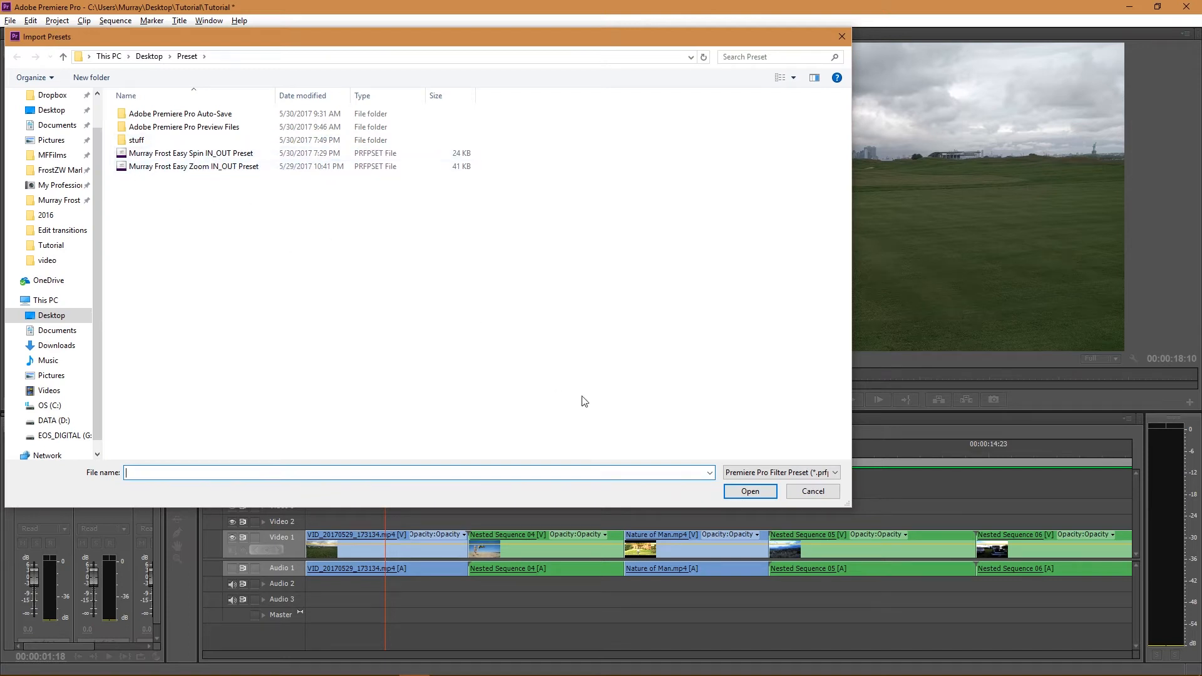
{"action": "left_click", "coordinate": [811, 491]}
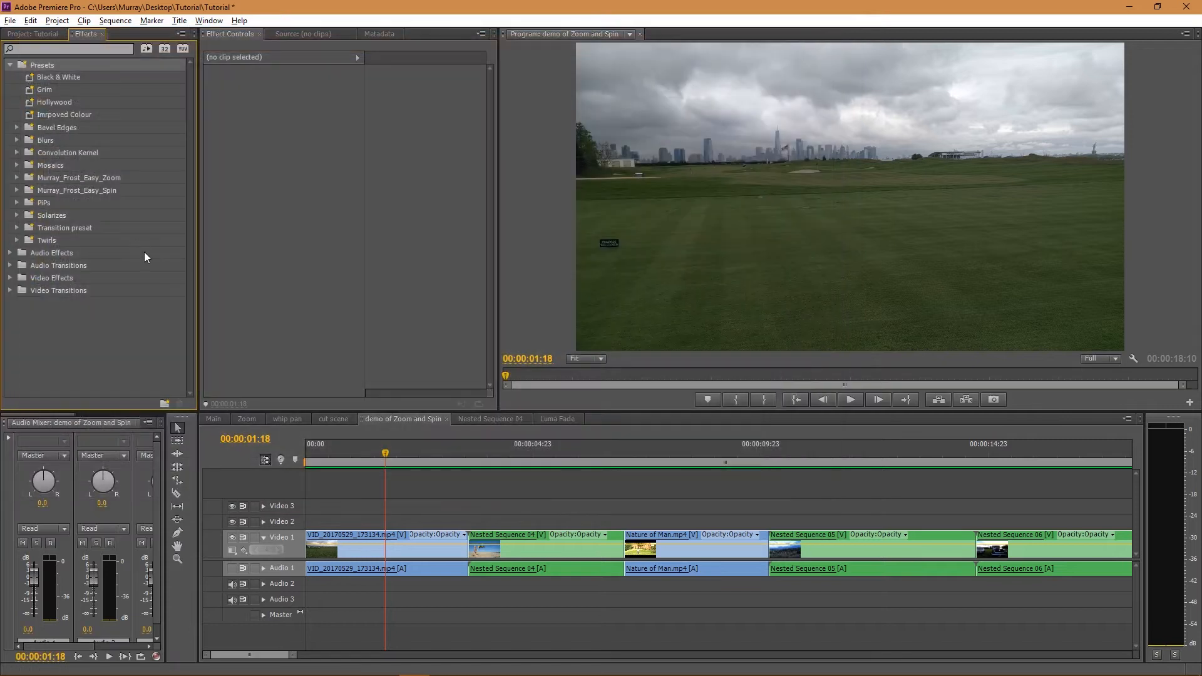
{"action": "mouse_move", "coordinate": [368, 476]}
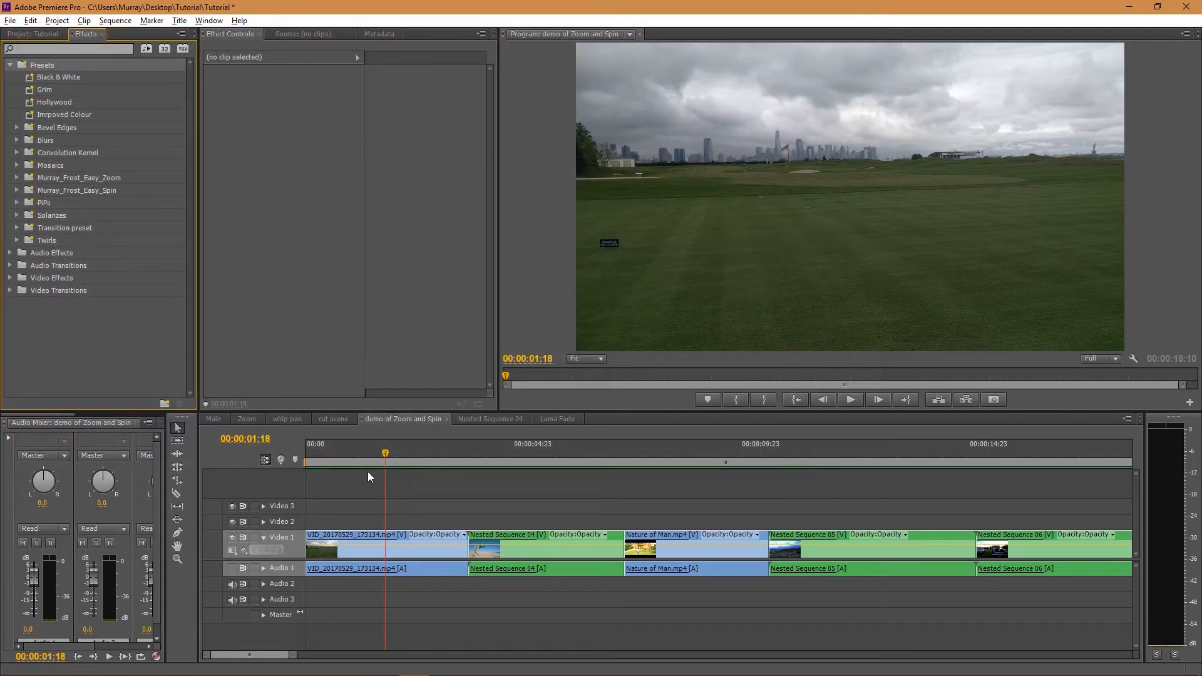
{"action": "mouse_move", "coordinate": [391, 538]}
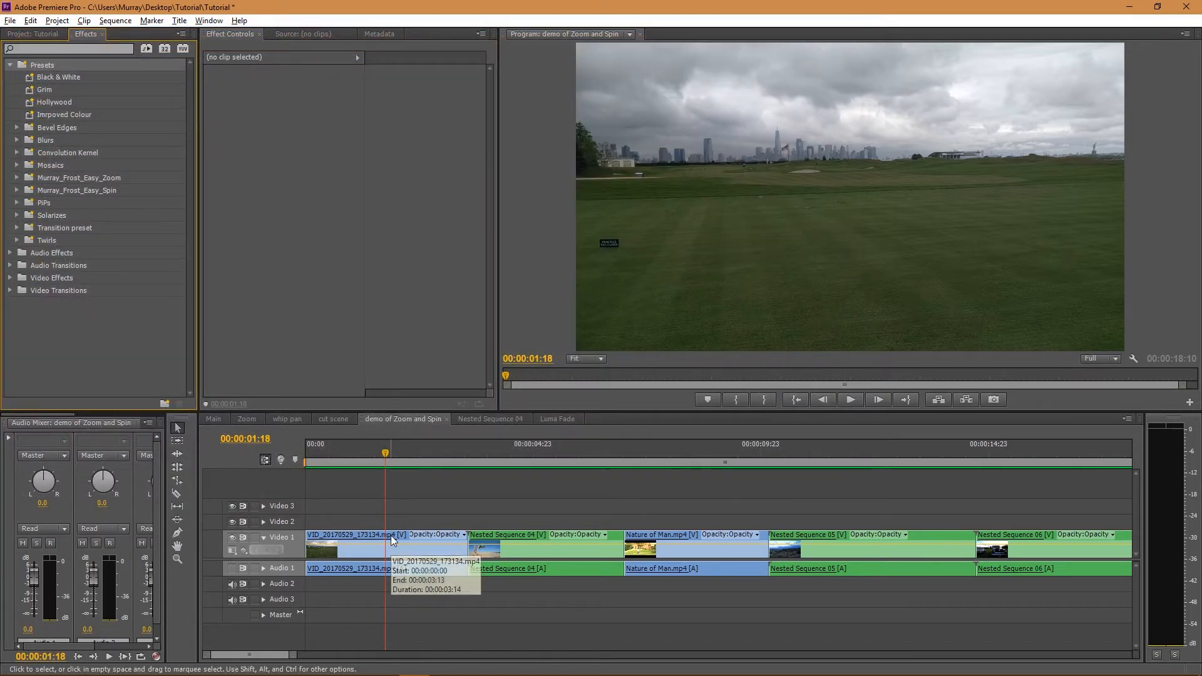
Step: Nest the first Video 1 clip into Nested Sequence 08 and select it
{"action": "left_click", "coordinate": [349, 548]}
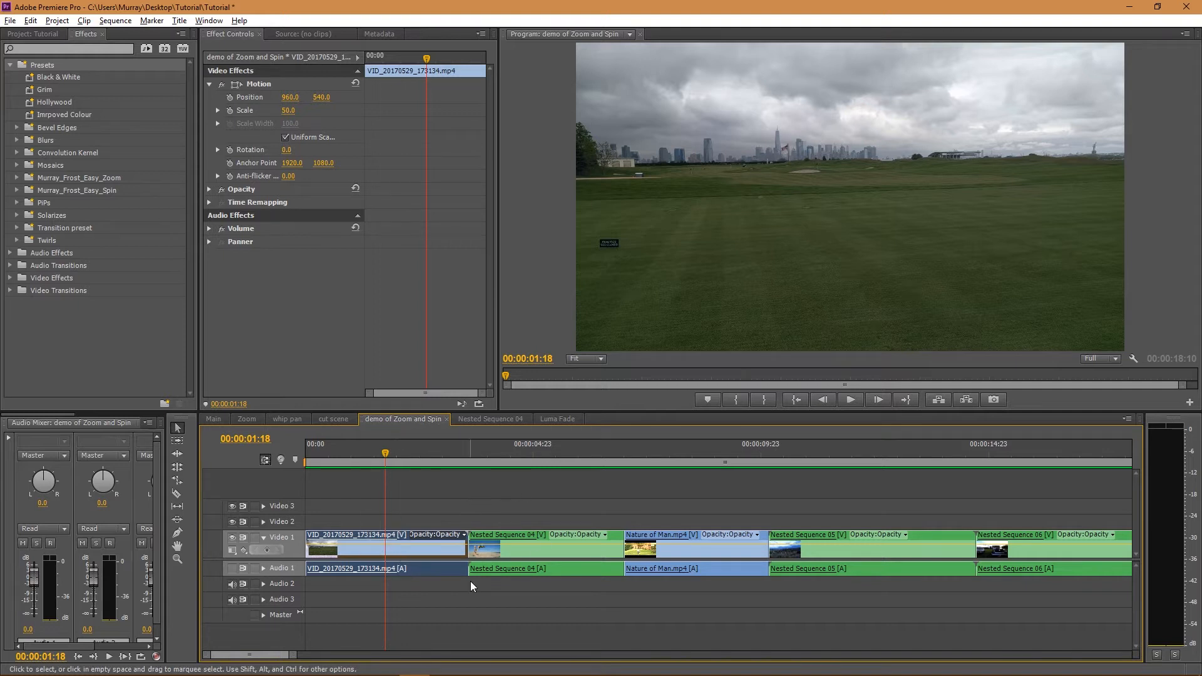
{"action": "mouse_move", "coordinate": [412, 554]}
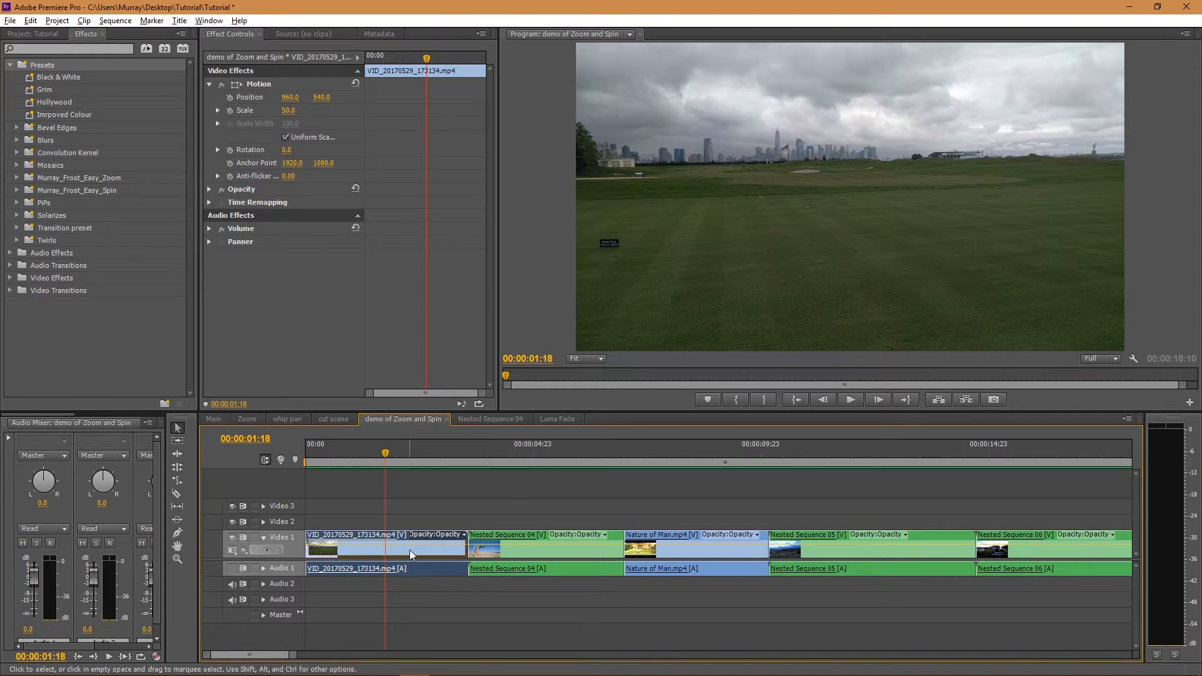
{"action": "right_click", "coordinate": [411, 548]}
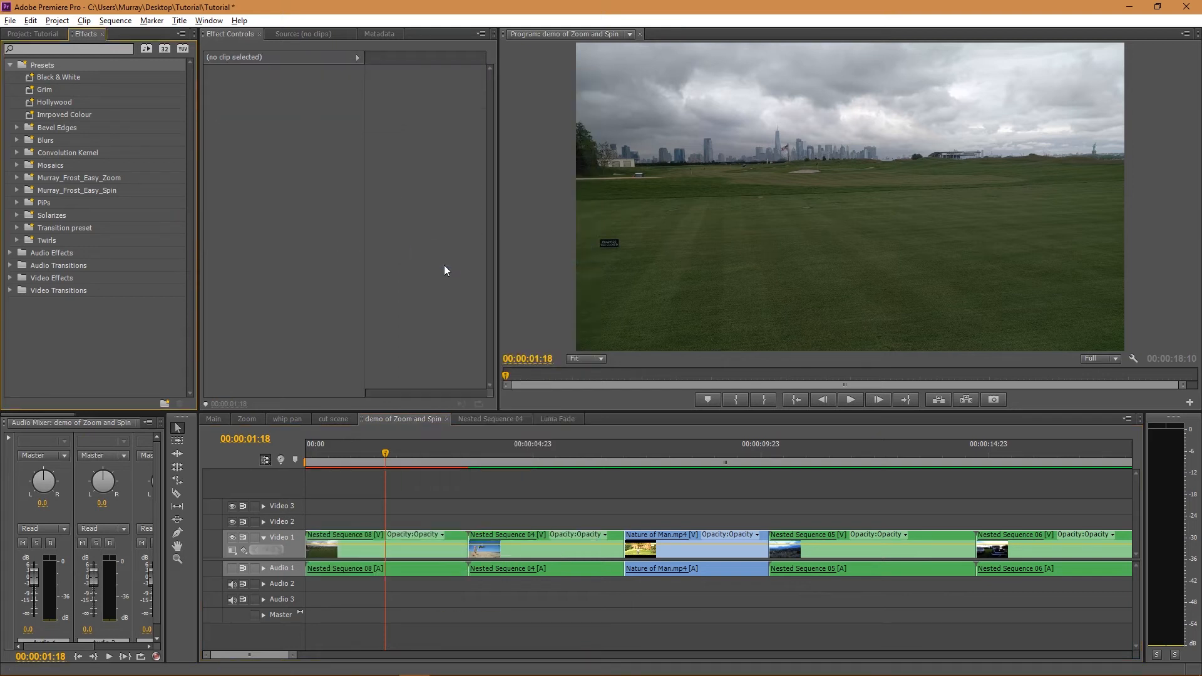
{"action": "left_click", "coordinate": [345, 547]}
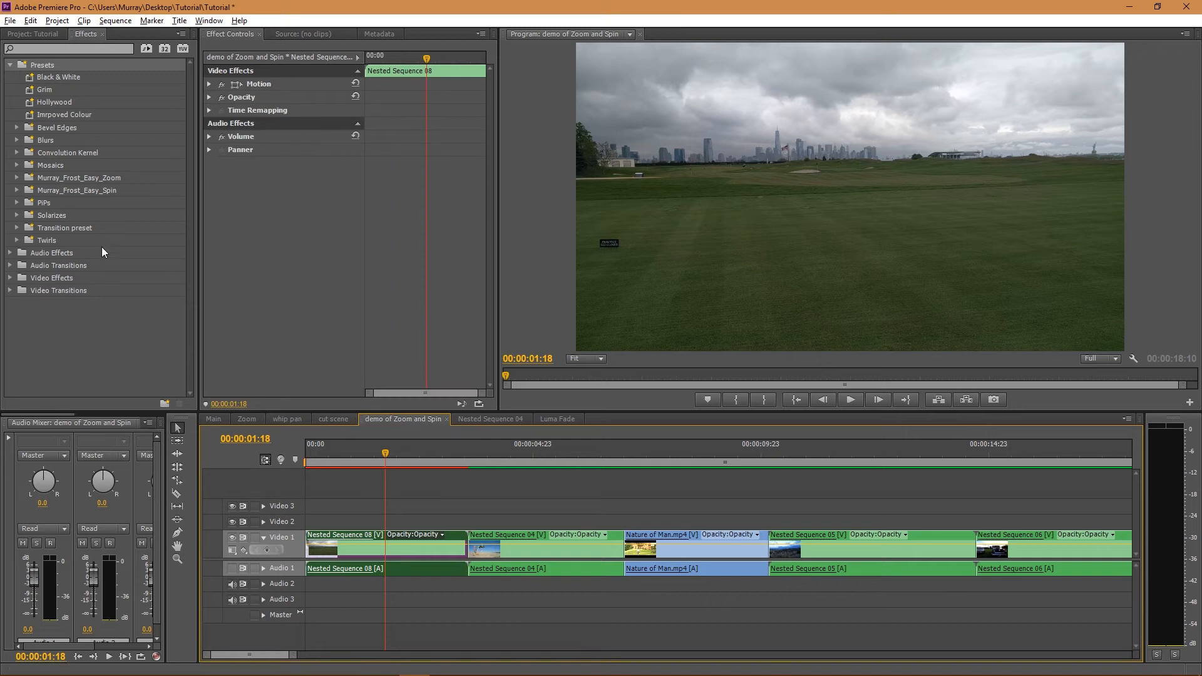
Step: Razor Nested Sequence 08 near its end and drop Easy Zoom presets on the pieces at the cut
{"action": "left_click", "coordinate": [463, 453]}
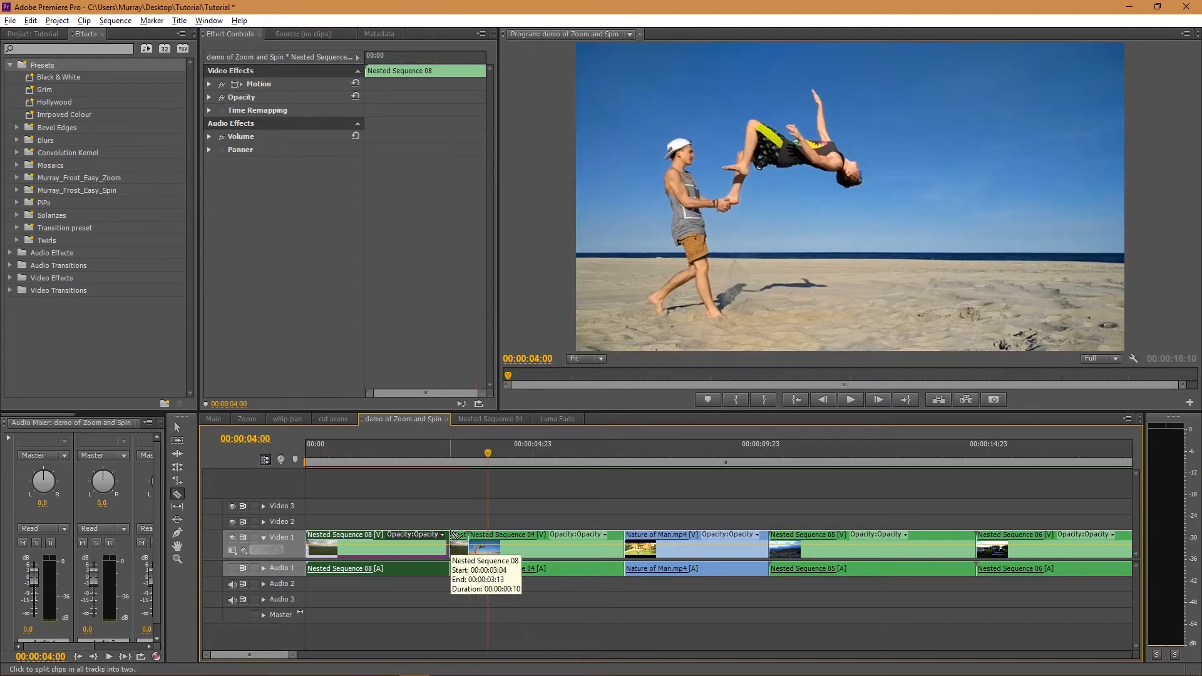
{"action": "left_click", "coordinate": [487, 548]}
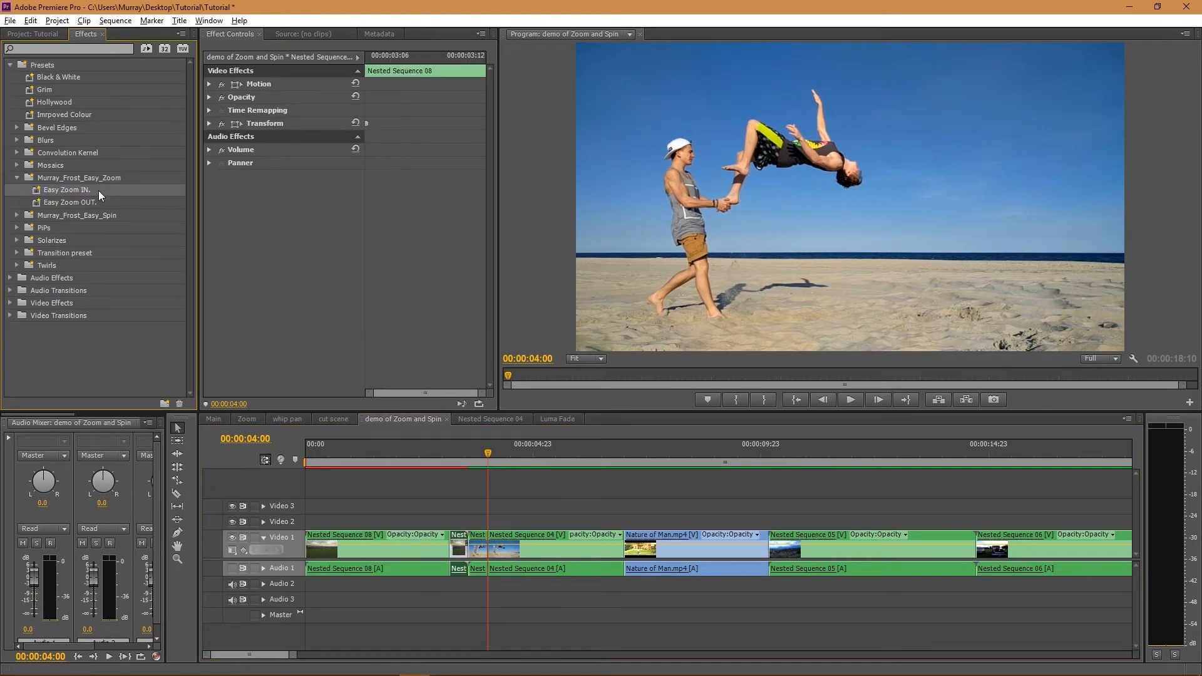
{"action": "left_click_drag", "start_coordinate": [70, 202], "coordinate": [473, 547]}
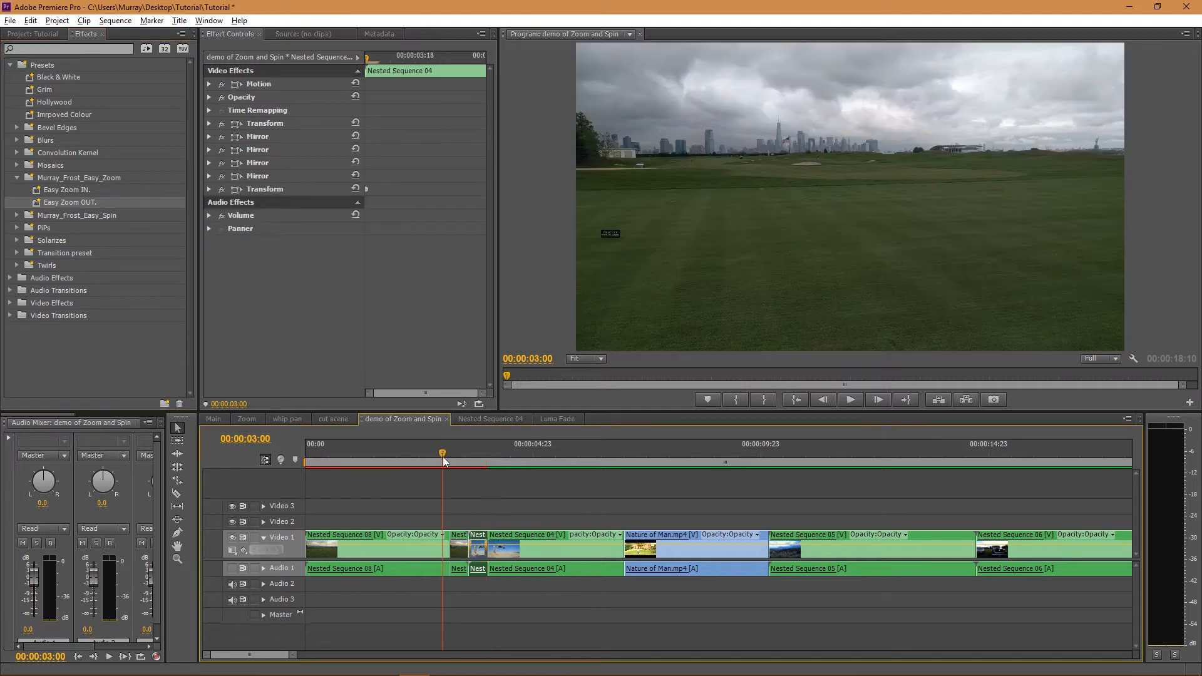
Step: Ease the Scale keyframe curve of the short zoom-in piece under Transform
{"action": "left_click_drag", "start_coordinate": [442, 453], "coordinate": [464, 453]}
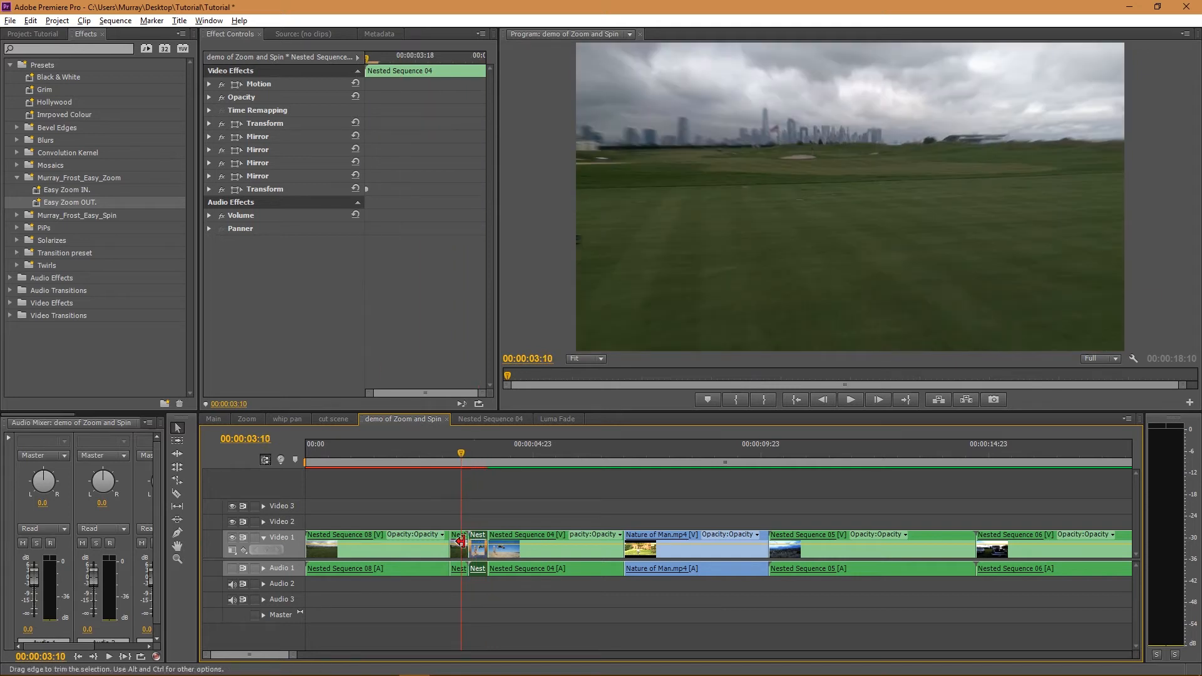
{"action": "left_click", "coordinate": [460, 548]}
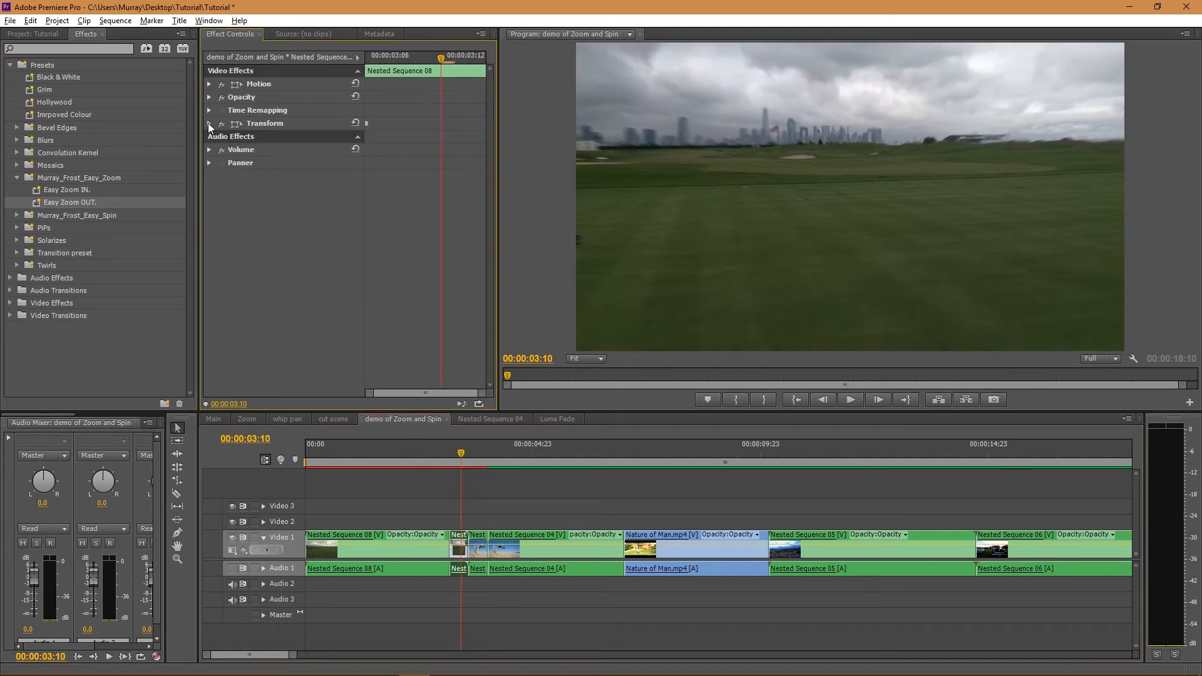
{"action": "left_click", "coordinate": [209, 124]}
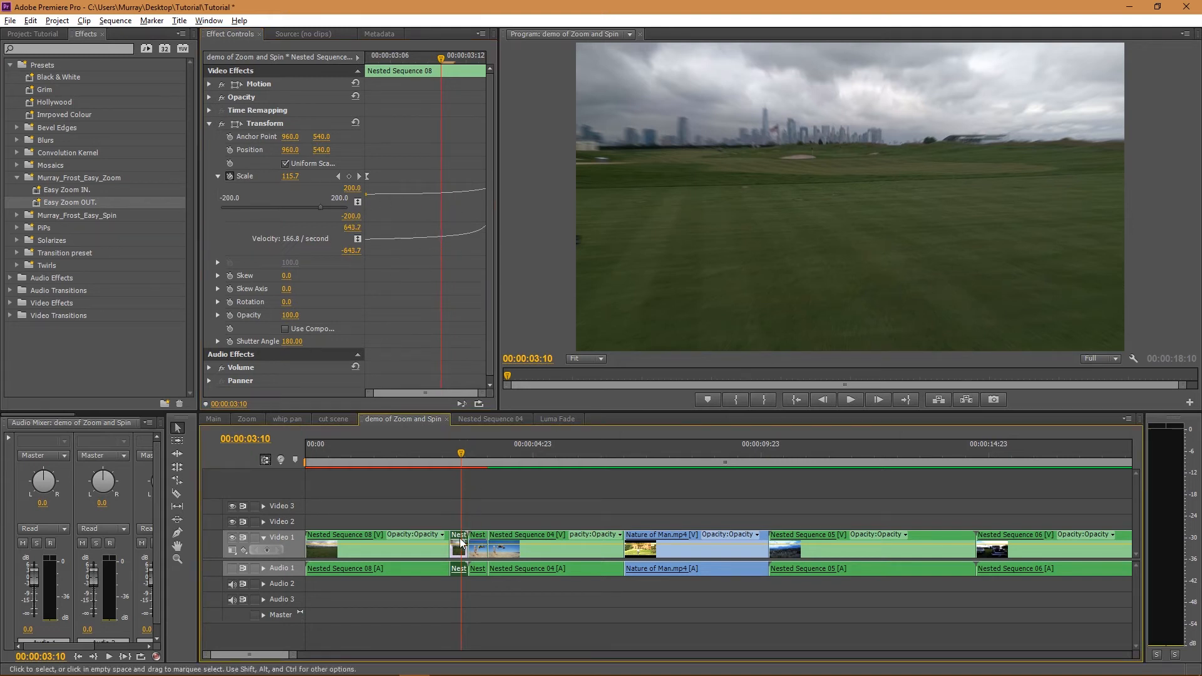
{"action": "mouse_move", "coordinate": [176, 468]}
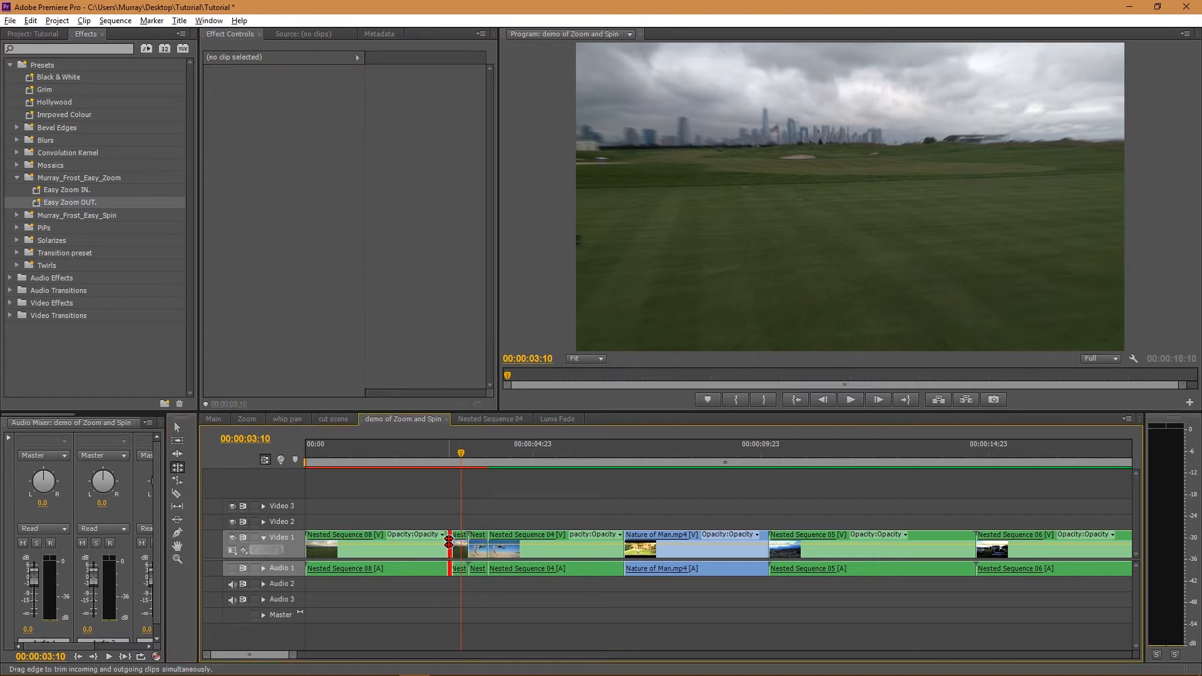
{"action": "left_click", "coordinate": [452, 547]}
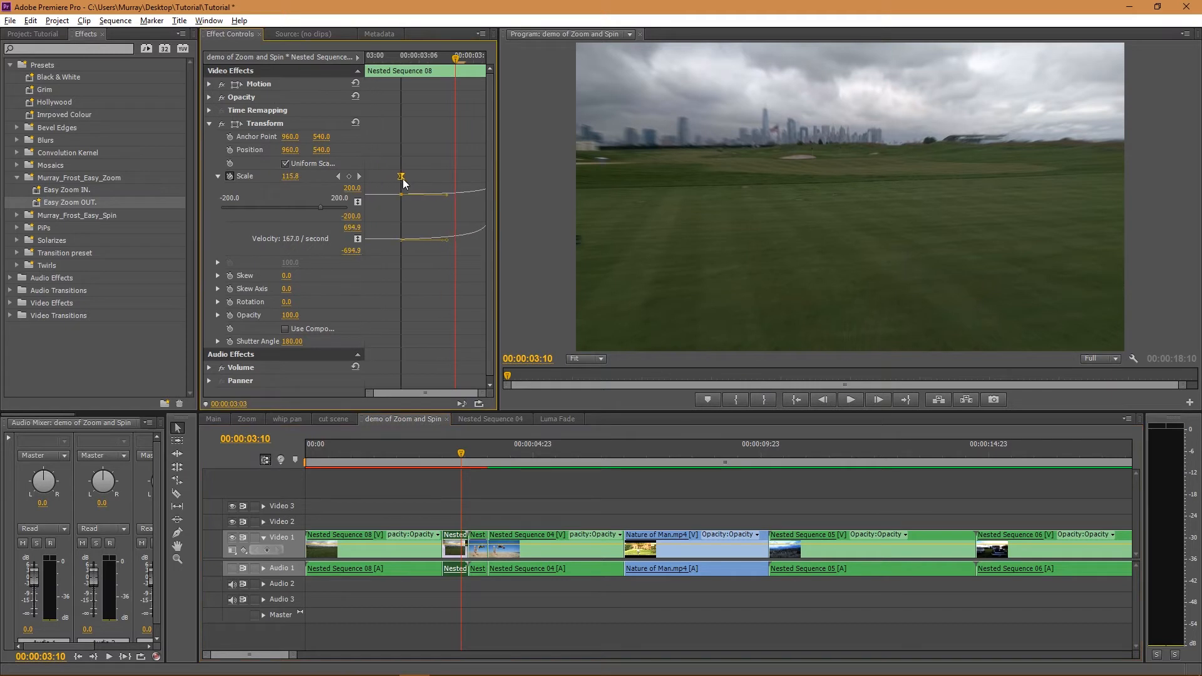
{"action": "left_click_drag", "start_coordinate": [400, 177], "coordinate": [383, 177]}
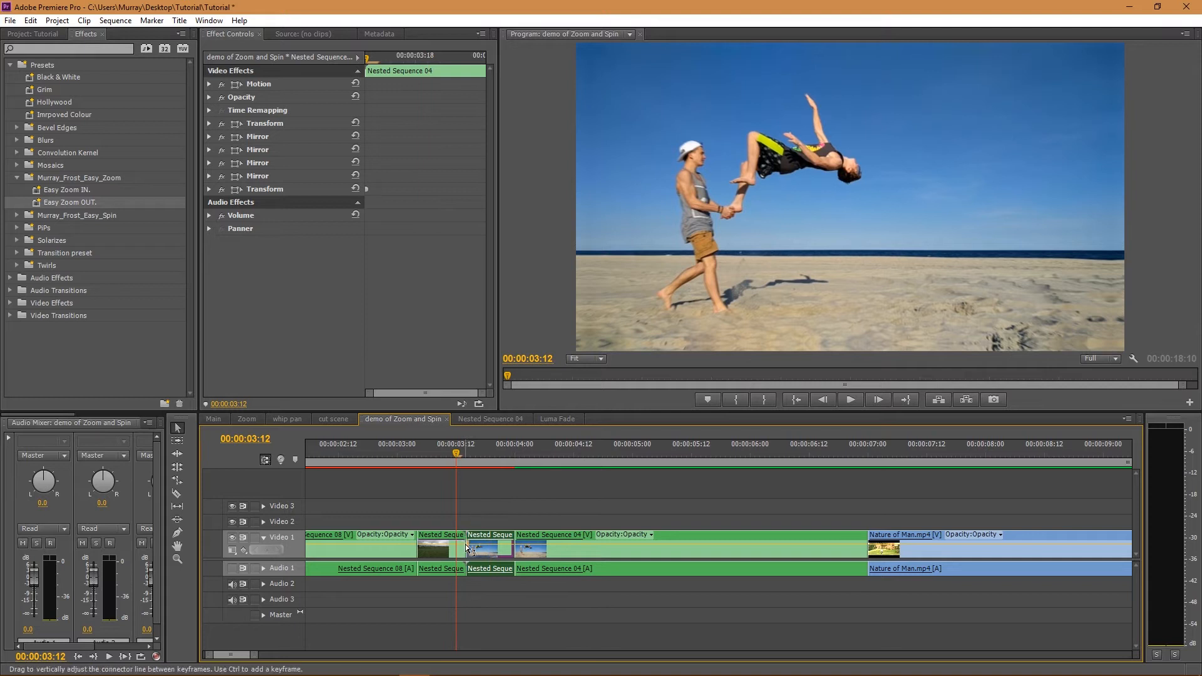
Step: Apply the default Cross Dissolve at the 00:00:03:12 cut and scrub through to preview it
{"action": "right_click", "coordinate": [466, 548]}
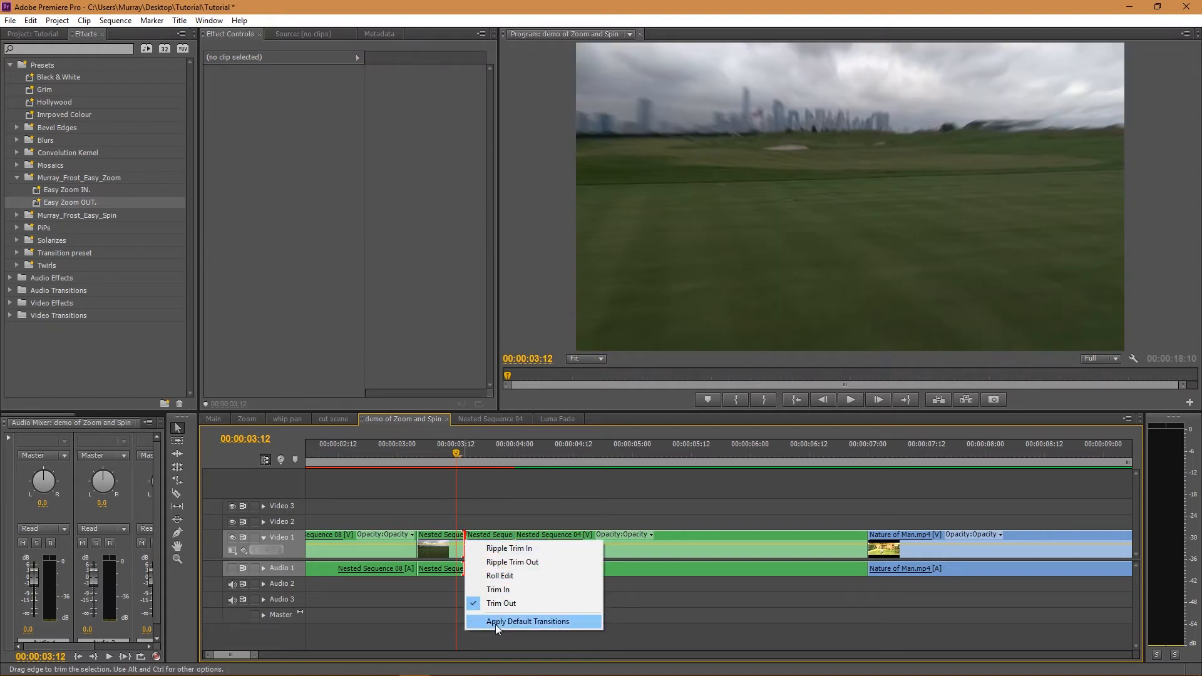
{"action": "left_click", "coordinate": [527, 621]}
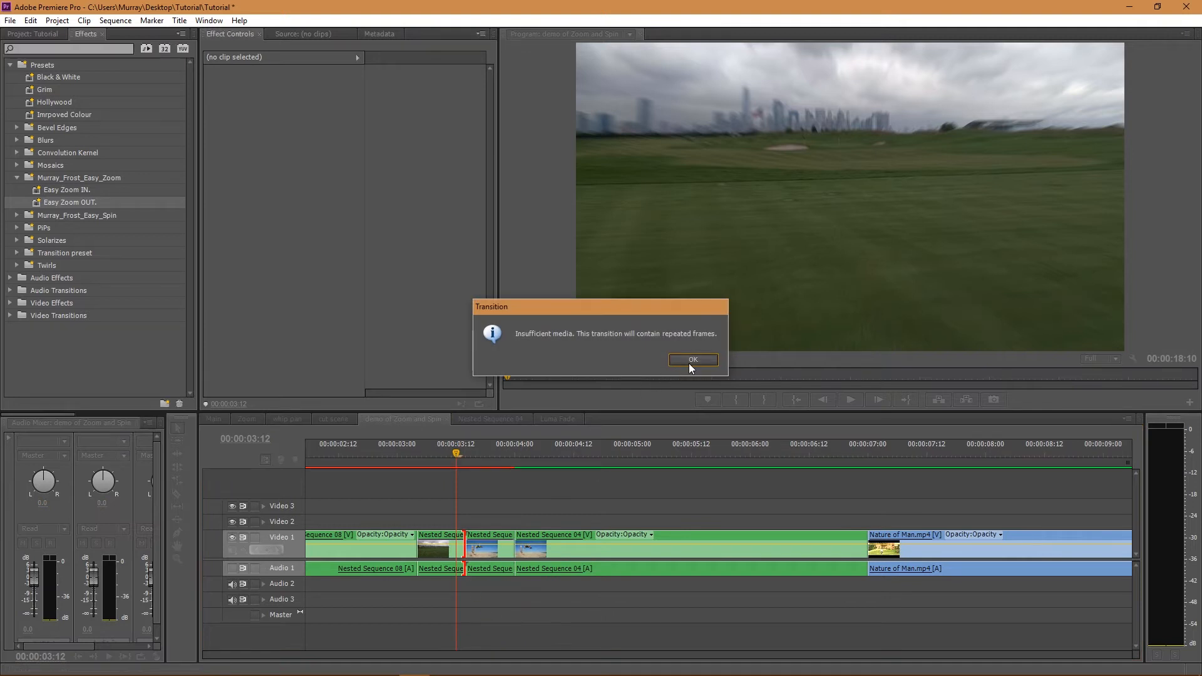
{"action": "left_click", "coordinate": [692, 361]}
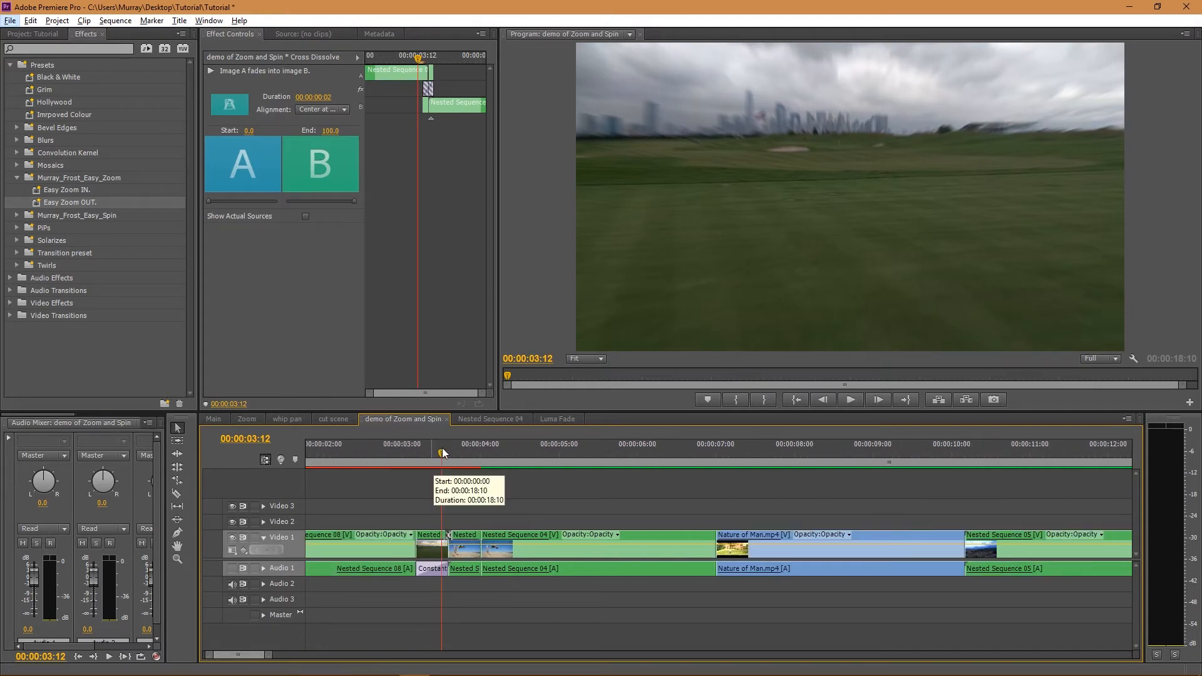
{"action": "key", "text": "Right"}
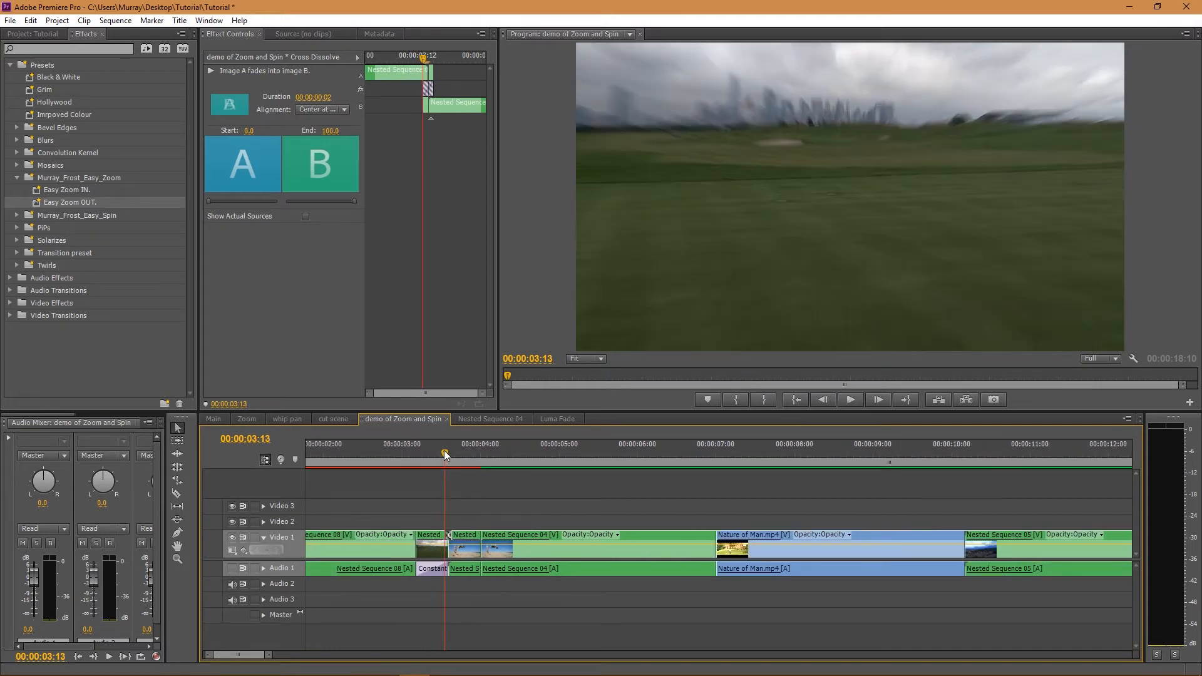
{"action": "left_click_drag", "start_coordinate": [445, 453], "coordinate": [460, 453]}
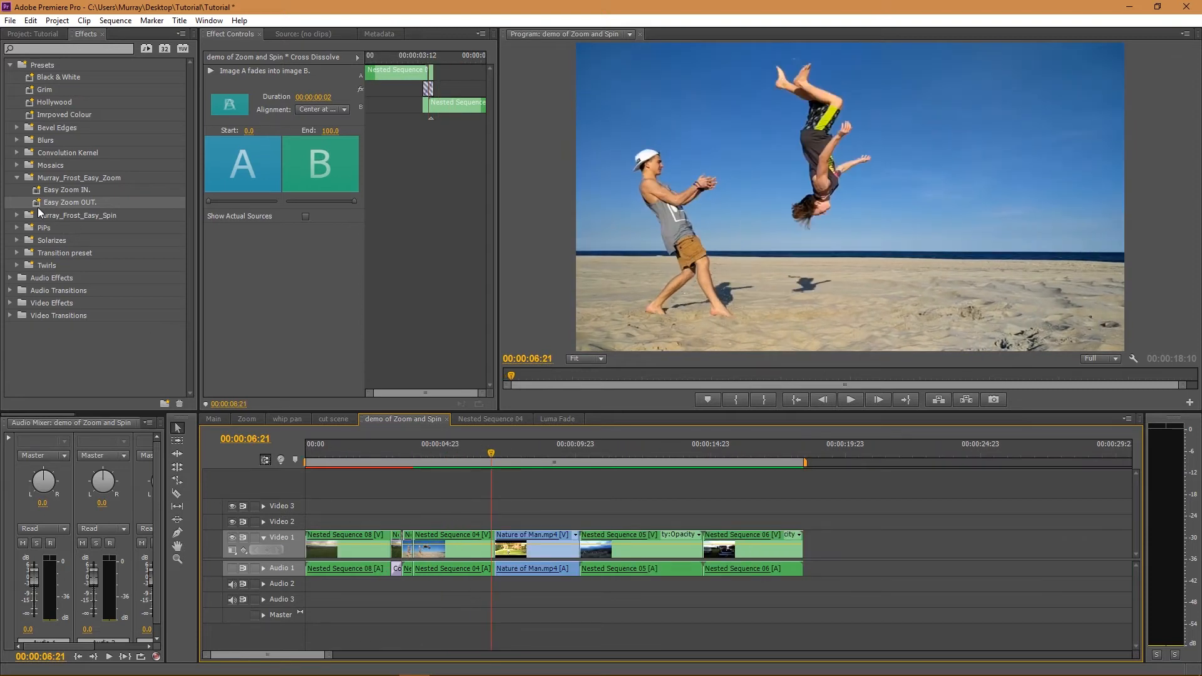
Step: Create a new Adjustment Layer, place it on Video 2 and stack a copy on Video 3
{"action": "left_click", "coordinate": [16, 177]}
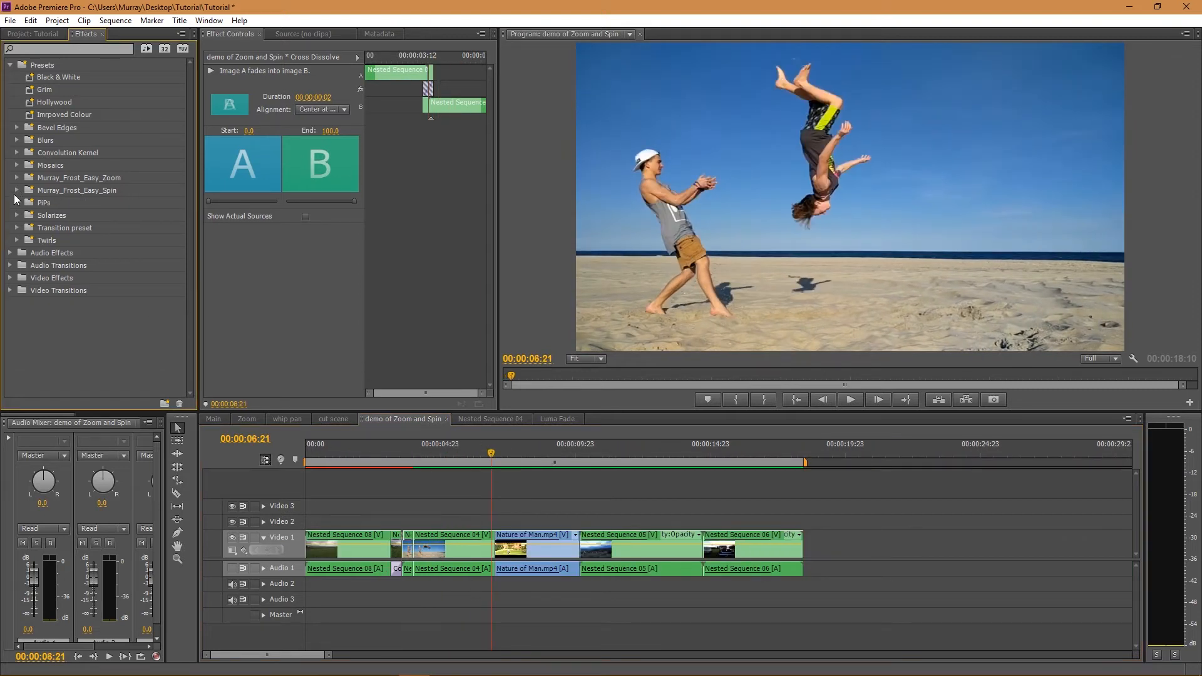
{"action": "left_click", "coordinate": [17, 189]}
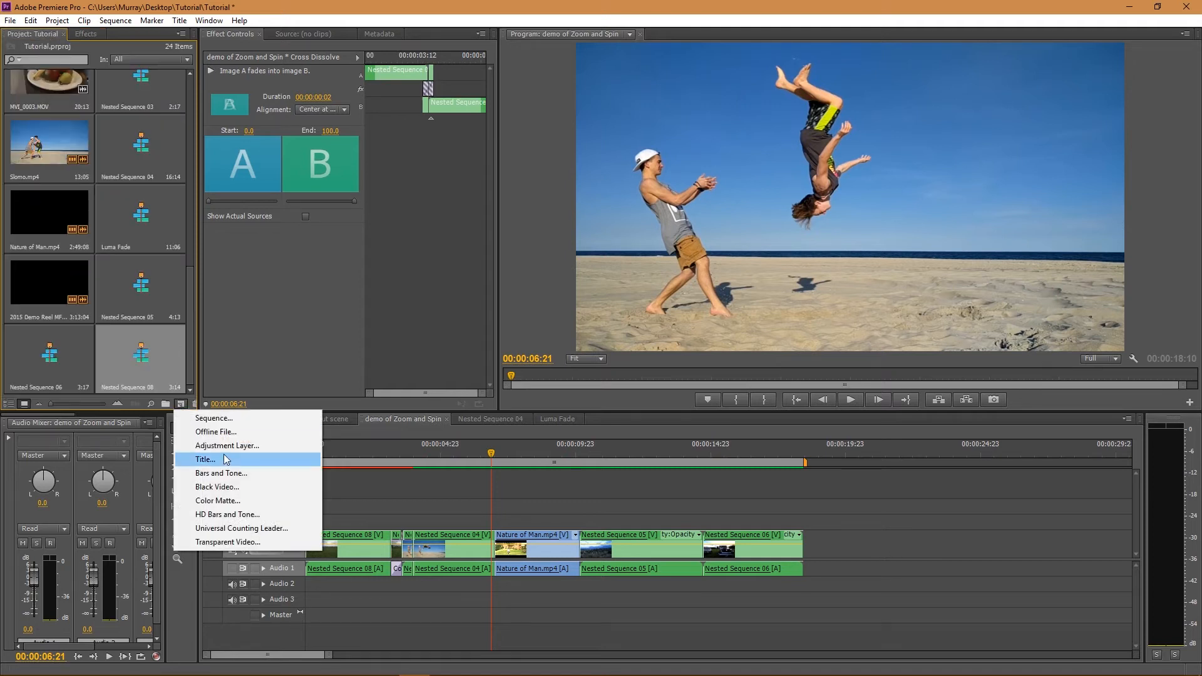
{"action": "left_click", "coordinate": [226, 445]}
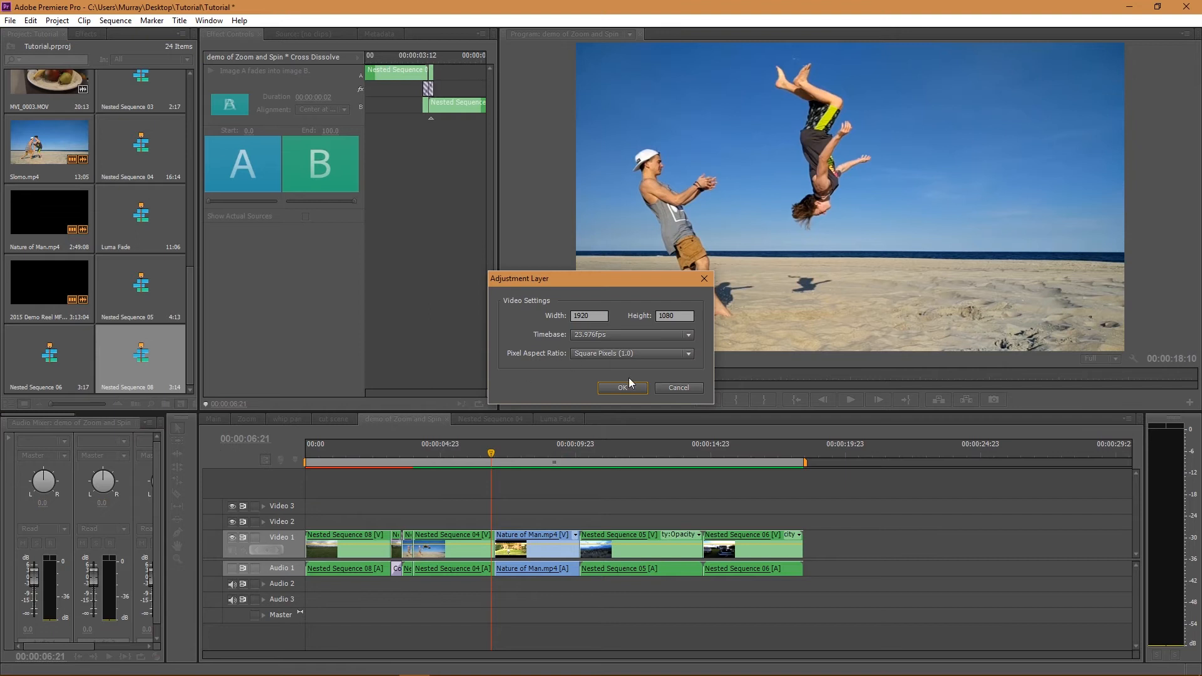
{"action": "left_click", "coordinate": [622, 387]}
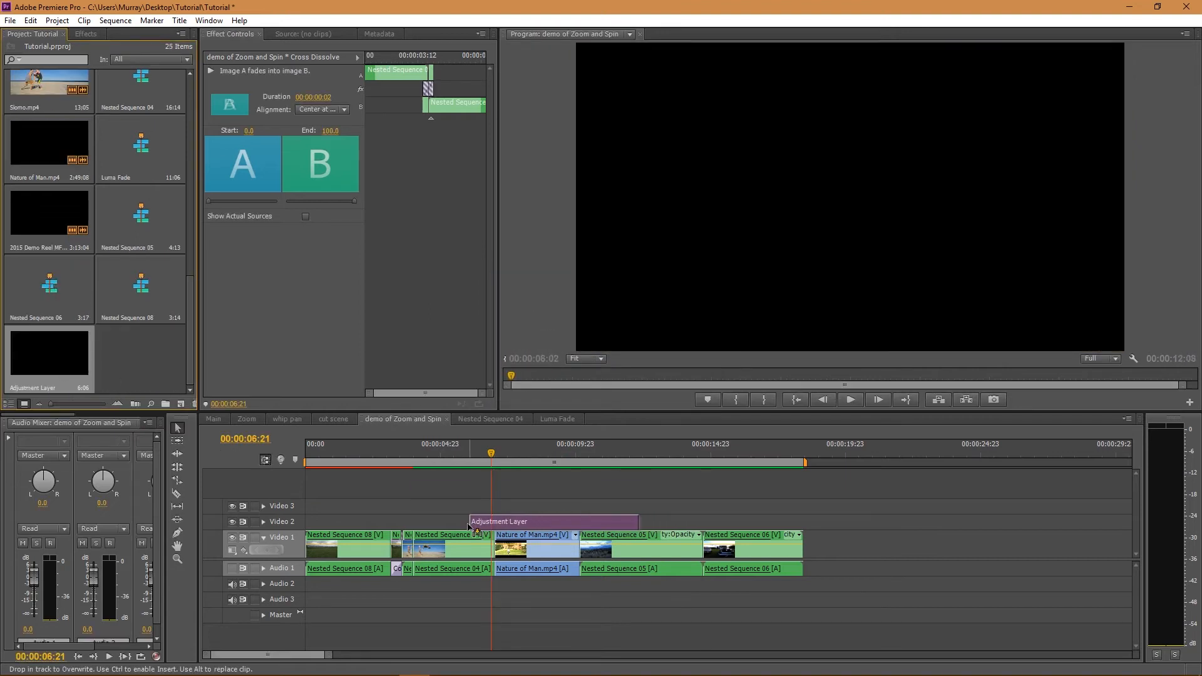
{"action": "left_click", "coordinate": [434, 514]}
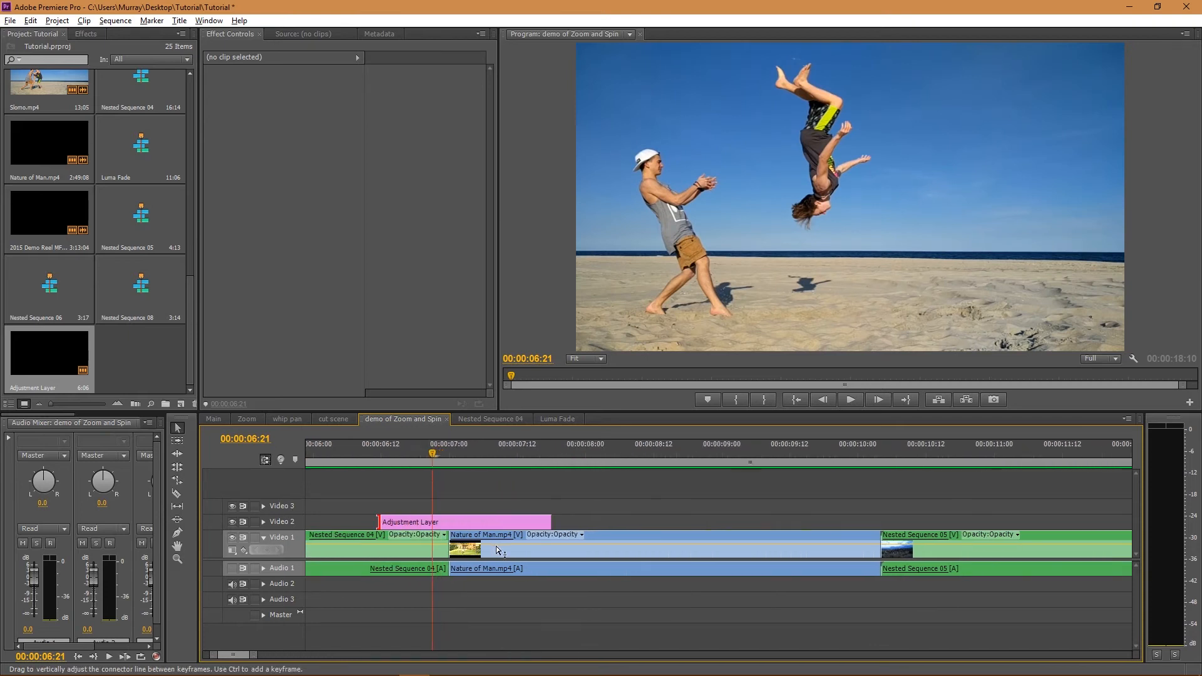
{"action": "left_click", "coordinate": [448, 458]}
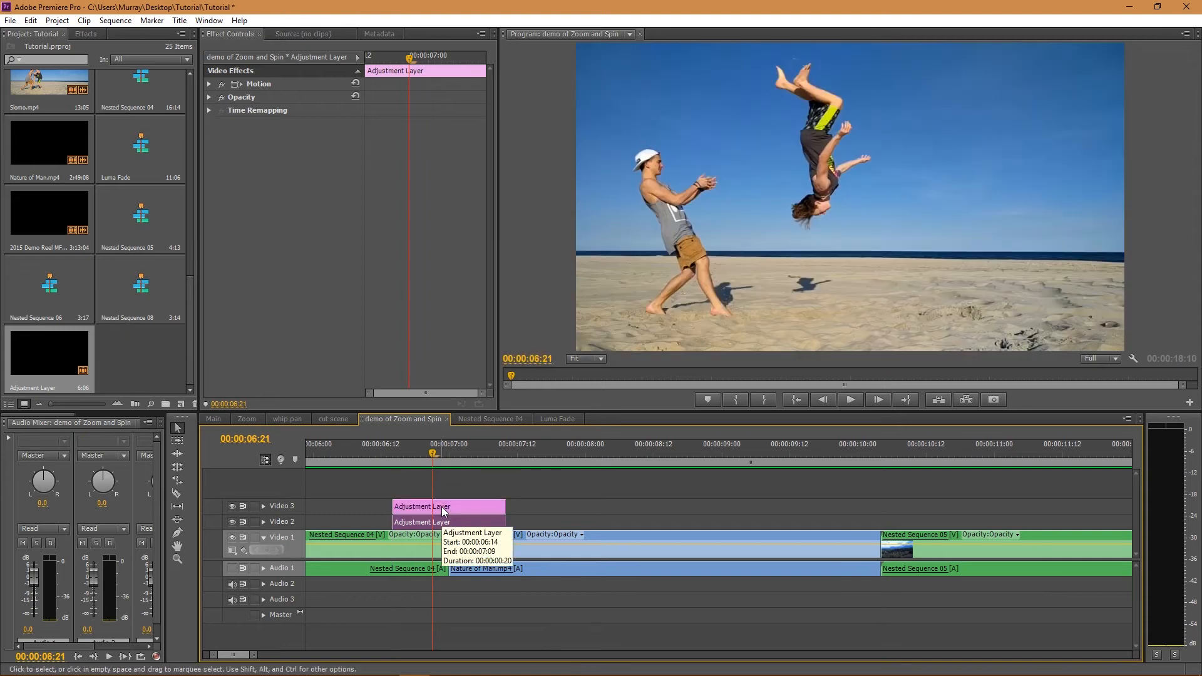
{"action": "mouse_move", "coordinate": [373, 509]}
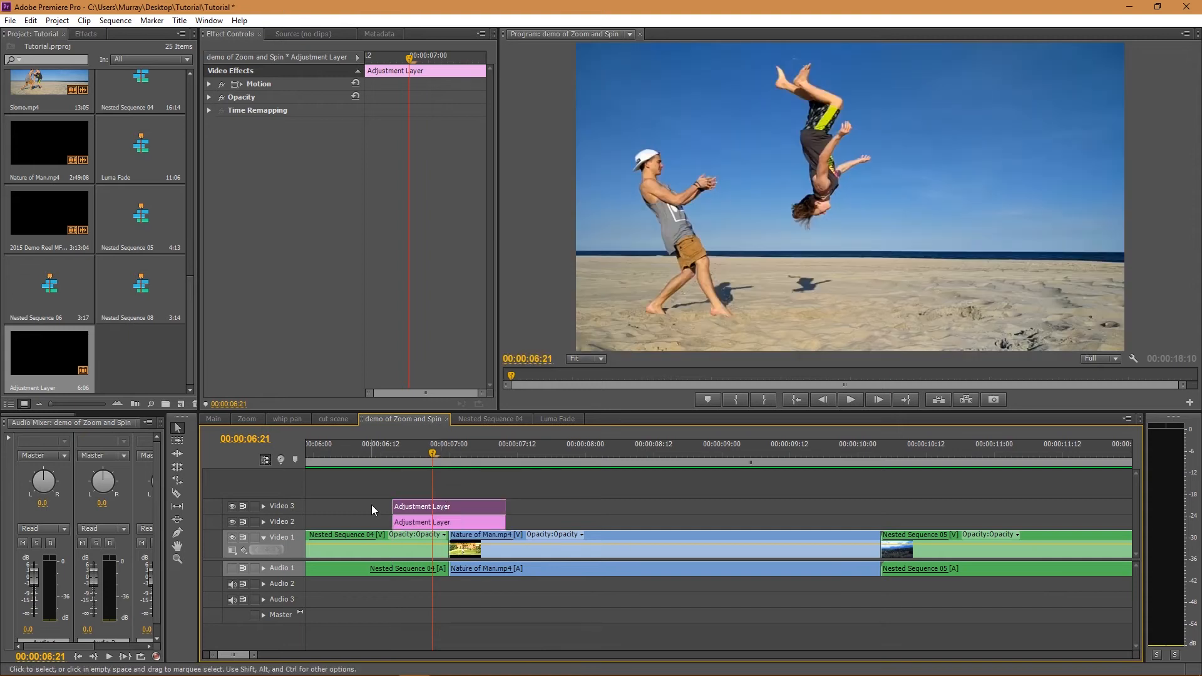
Step: Drop Easy Spin IN onto the Video 3 adjustment layer and reveal its Transform rotation keyframes
{"action": "left_click", "coordinate": [83, 34]}
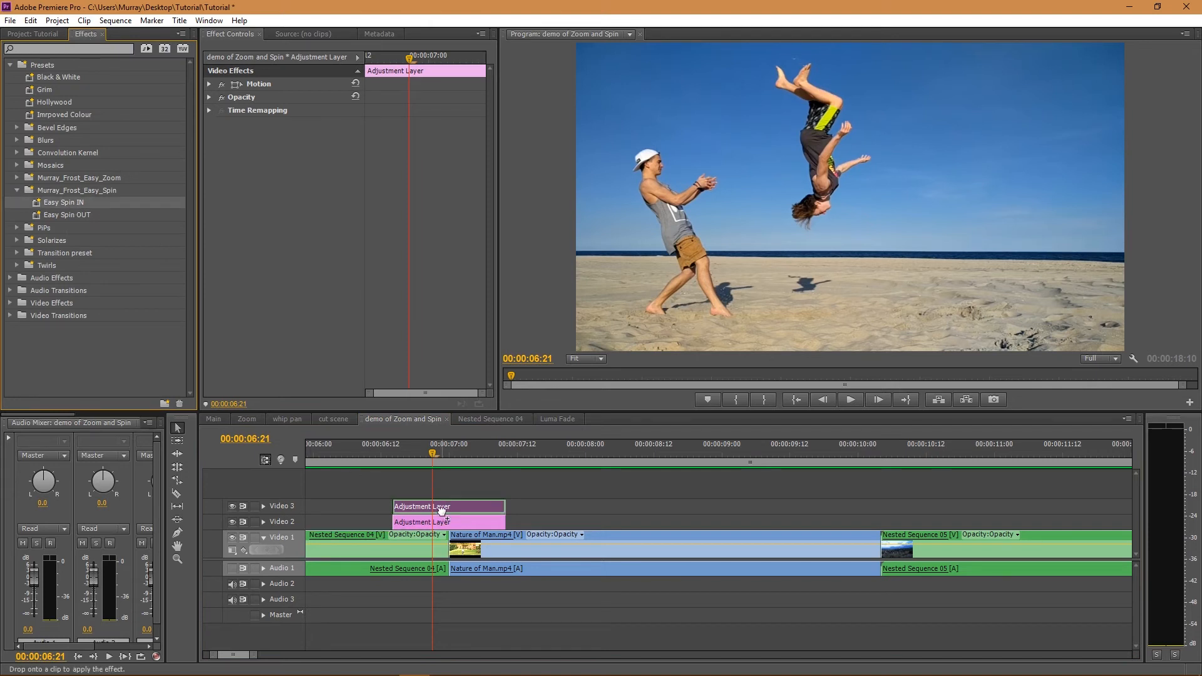
{"action": "left_click_drag", "start_coordinate": [67, 215], "coordinate": [448, 505]}
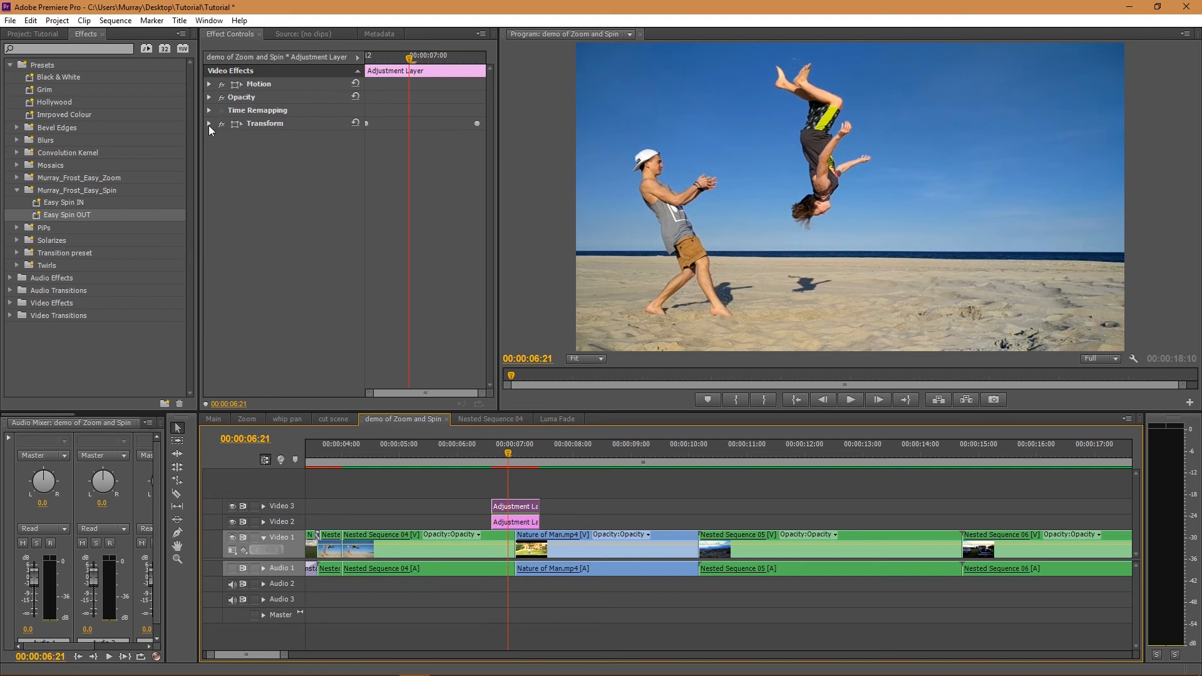
{"action": "left_click", "coordinate": [209, 124]}
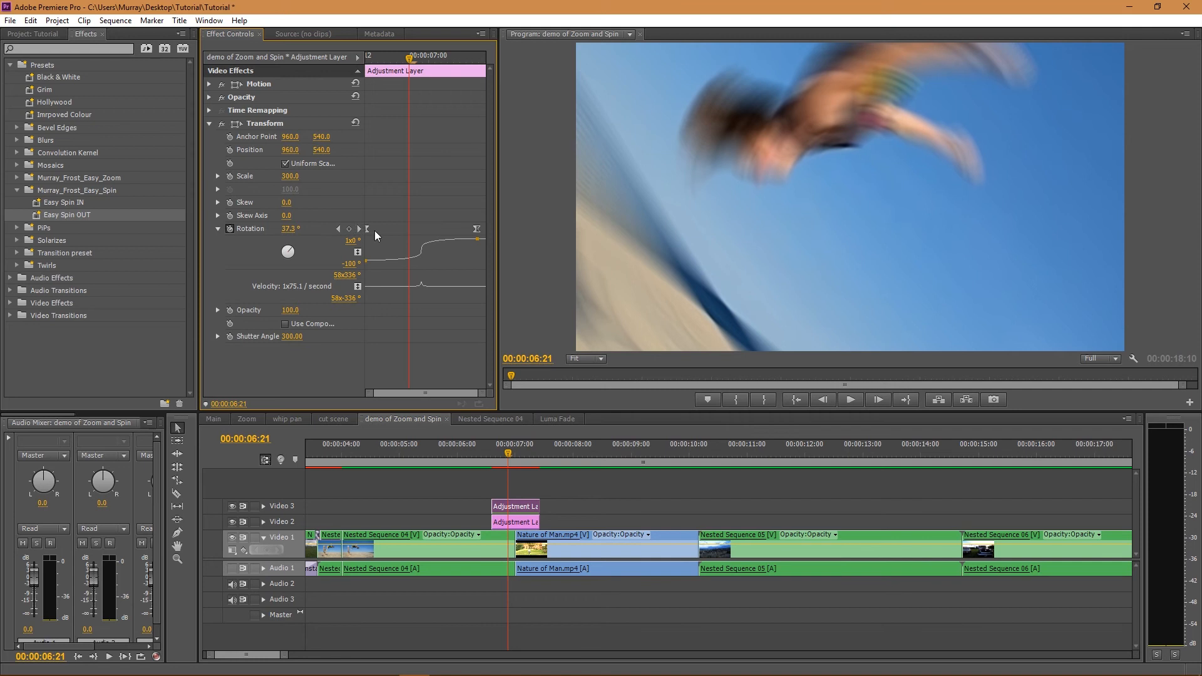
{"action": "mouse_move", "coordinate": [442, 250]}
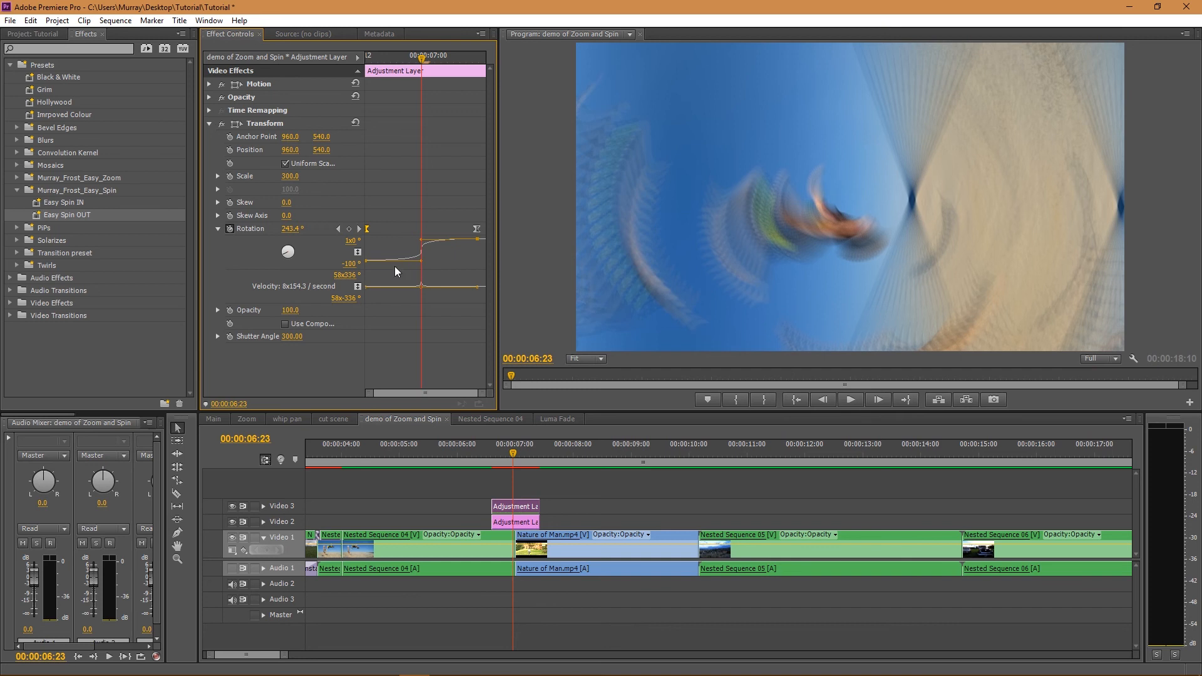
{"action": "mouse_move", "coordinate": [429, 246]}
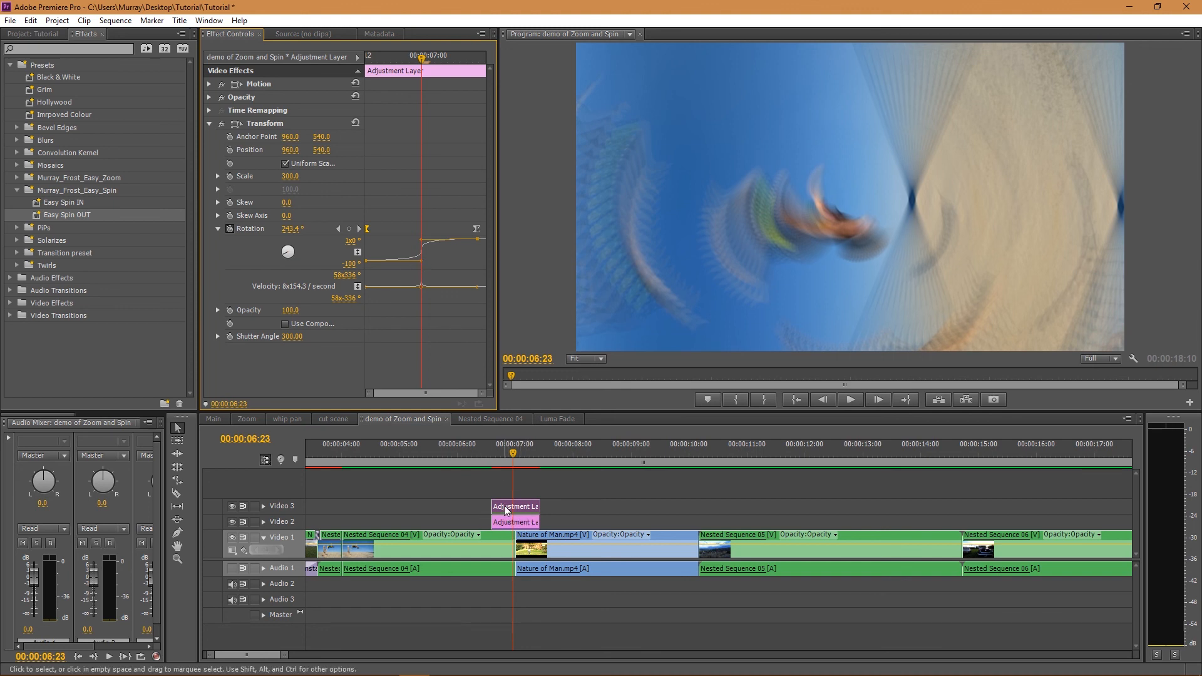
{"action": "mouse_move", "coordinate": [515, 521]}
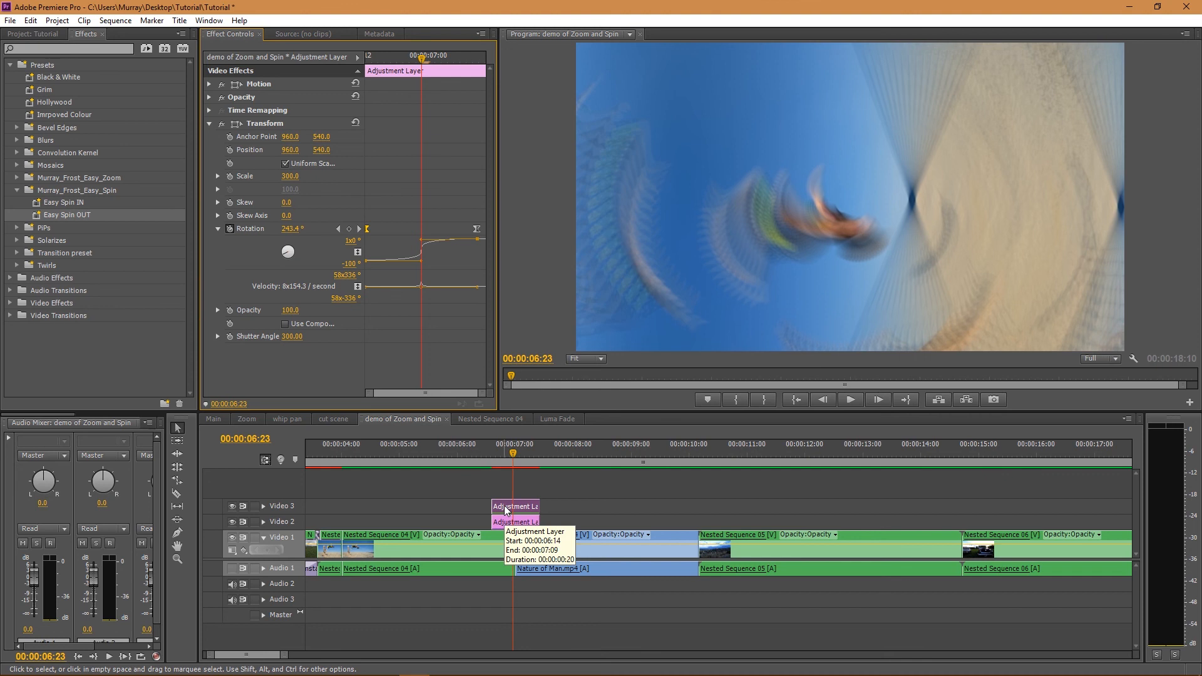